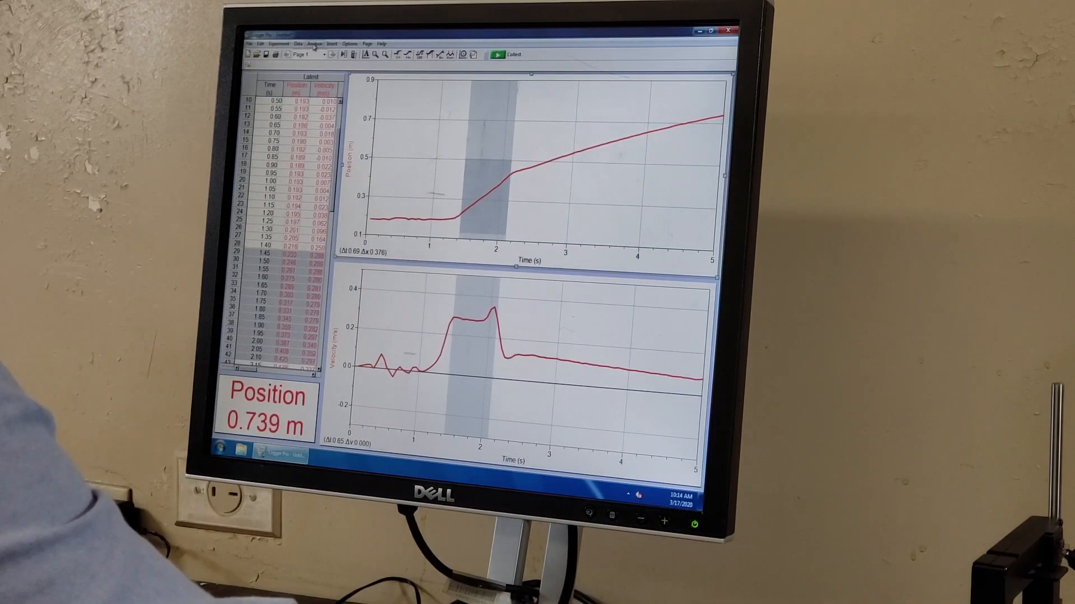
# Step: Apply Analyze > Linear Fit to the selected position–time data
pyautogui.click(314, 44)
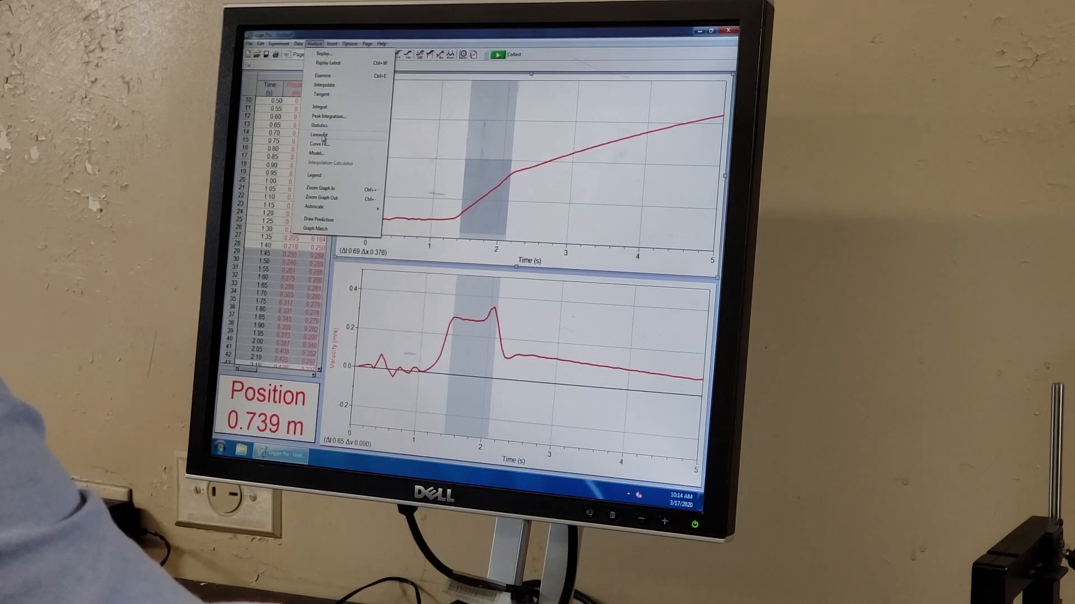
pyautogui.click(322, 135)
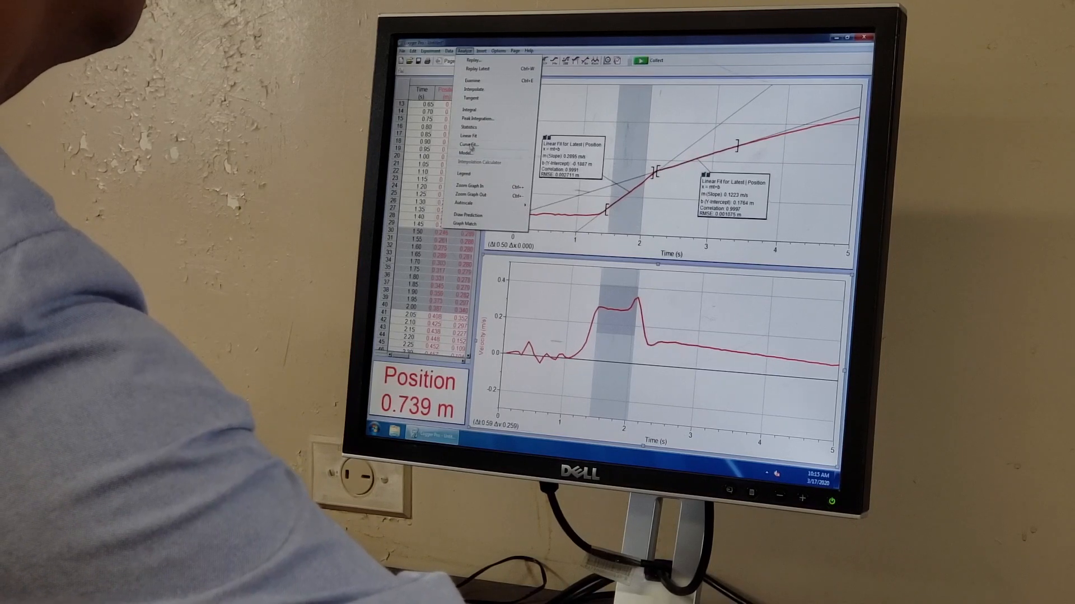
# Step: Add a statistics box for the pre-collision velocity data
pyautogui.click(469, 127)
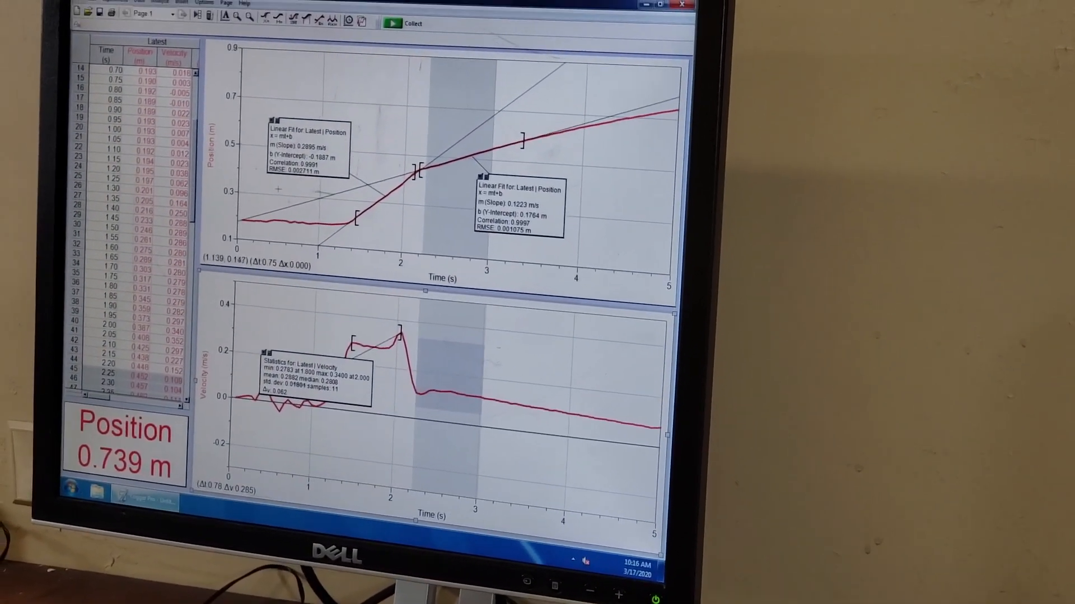
# Step: Add a statistics box for post-collision velocity, mean about 0.122 m/s
pyautogui.click(199, 95)
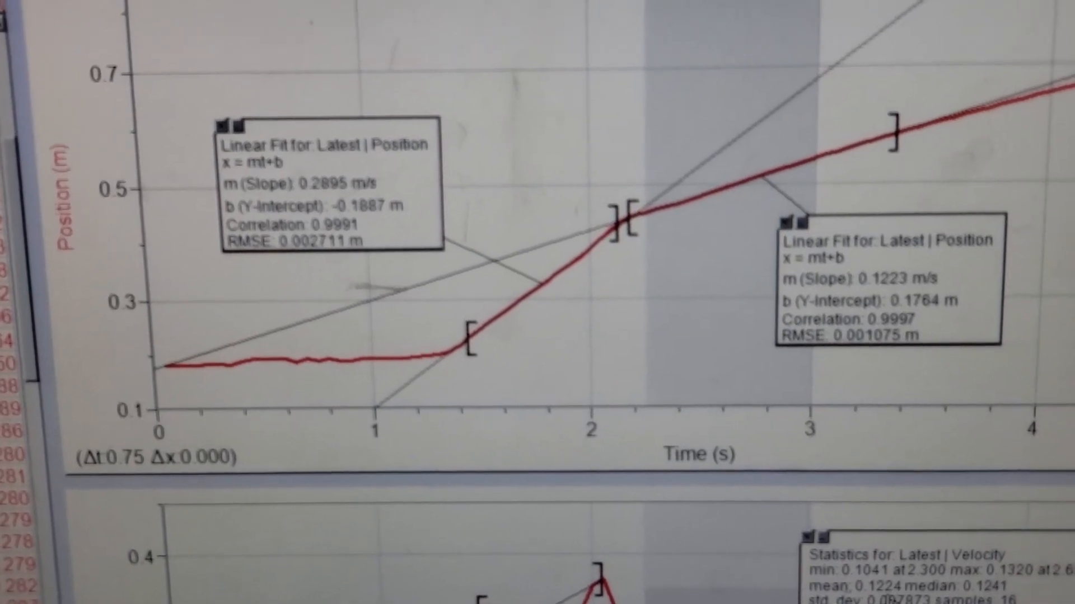
pyautogui.scroll(-3)
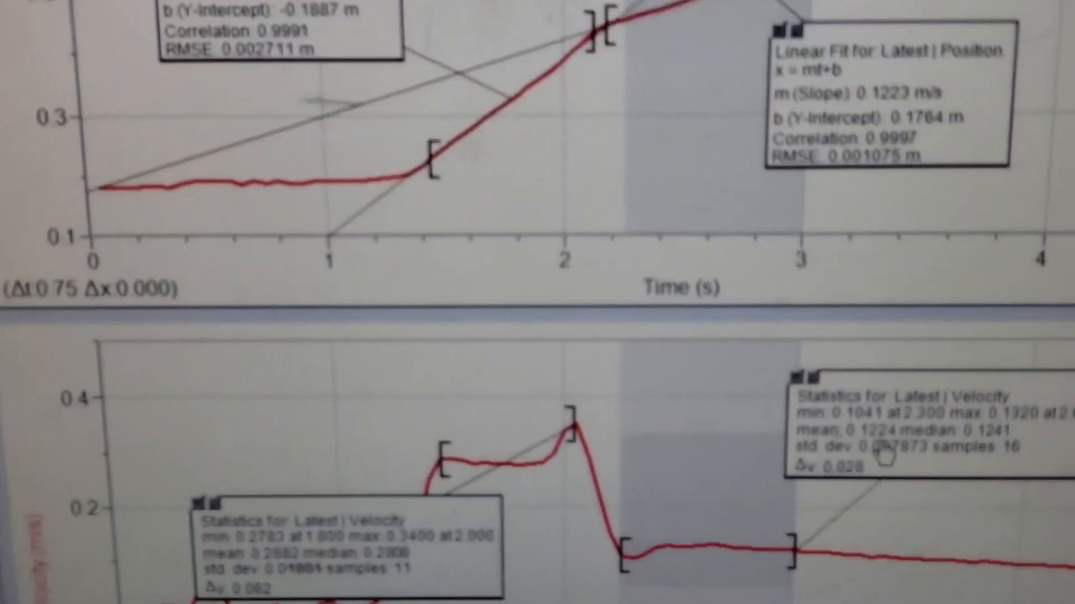
pyautogui.scroll(-3)
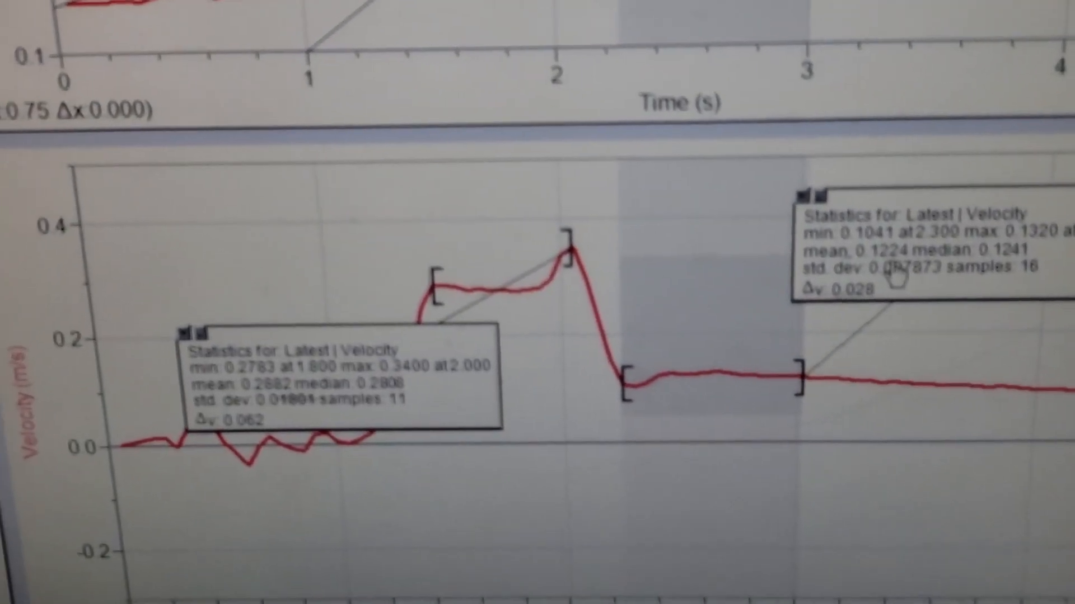